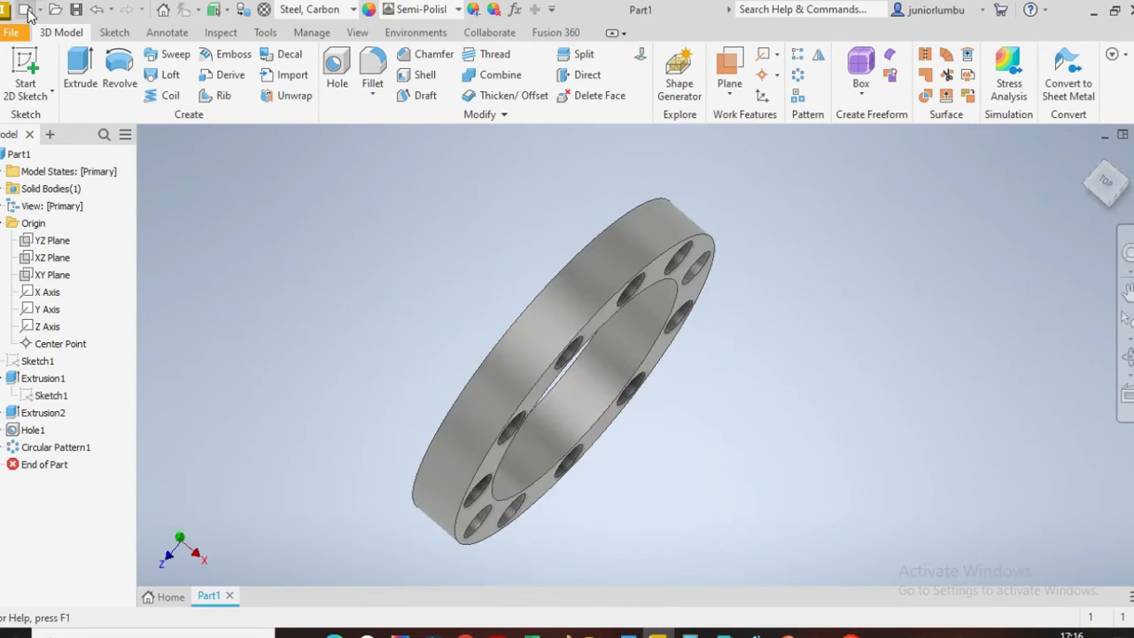
Create a new part, Part2, from the Standard (mm).ipt metric template.
{"action": "left_click", "coordinate": [30, 9]}
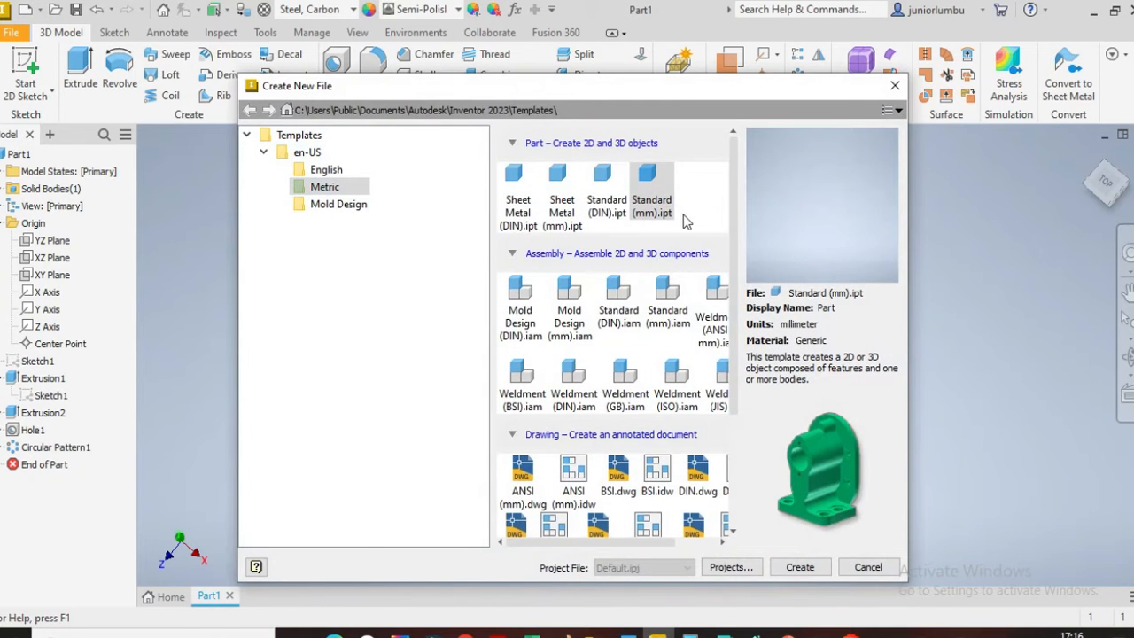
{"action": "left_click", "coordinate": [799, 566]}
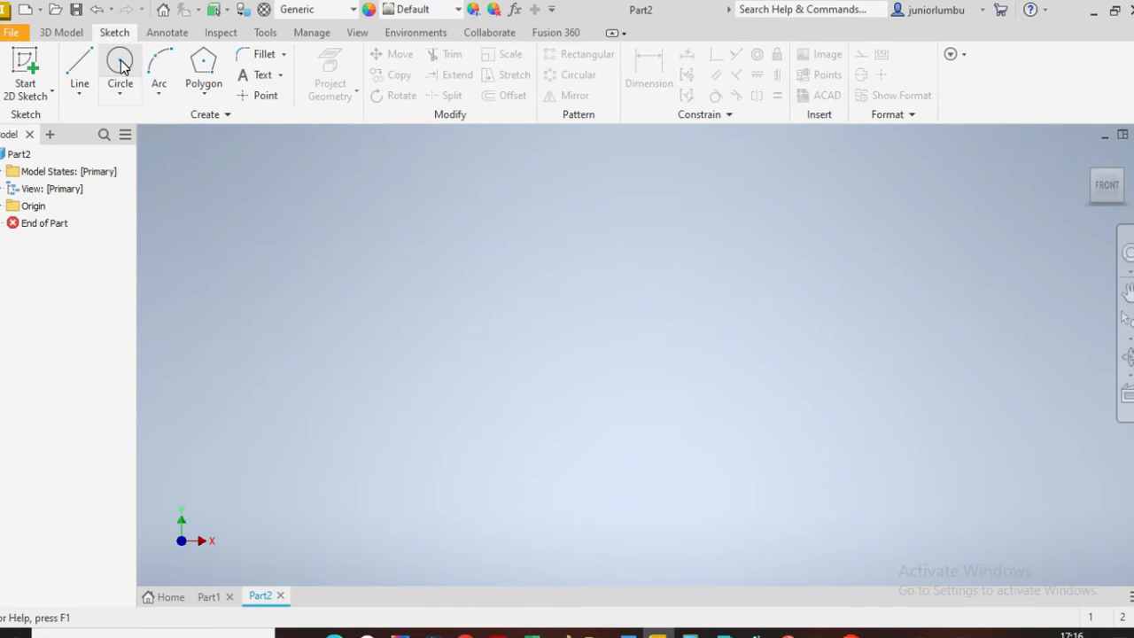
Draw circles at the origin and dimension their diameters at 140, 120 and 100 mm.
{"action": "left_click", "coordinate": [120, 66]}
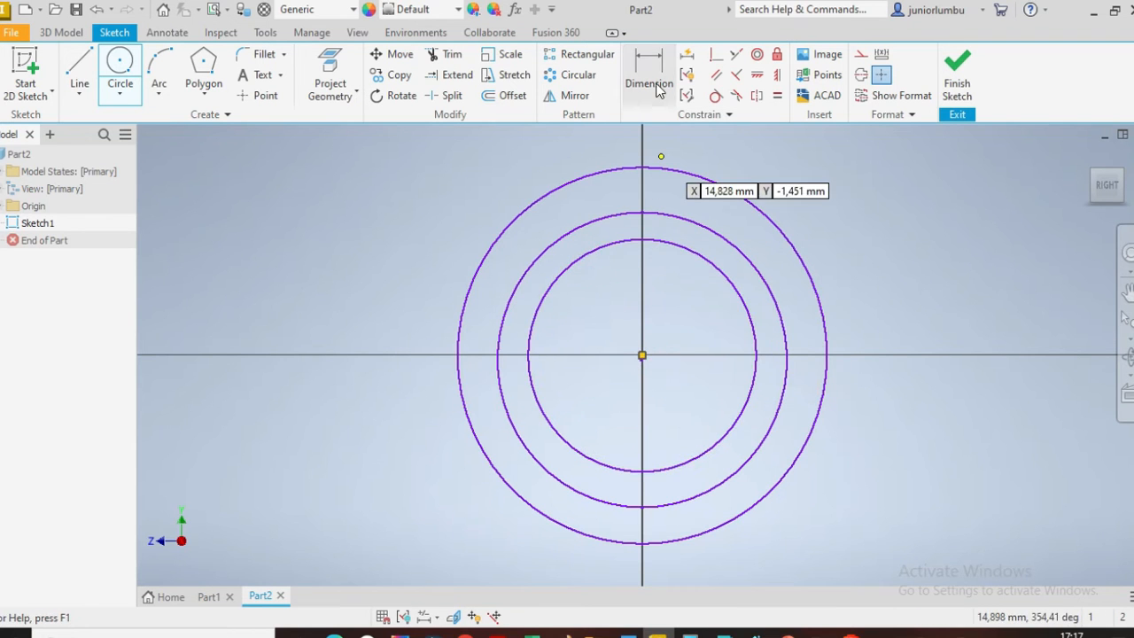
{"action": "left_click", "coordinate": [649, 75]}
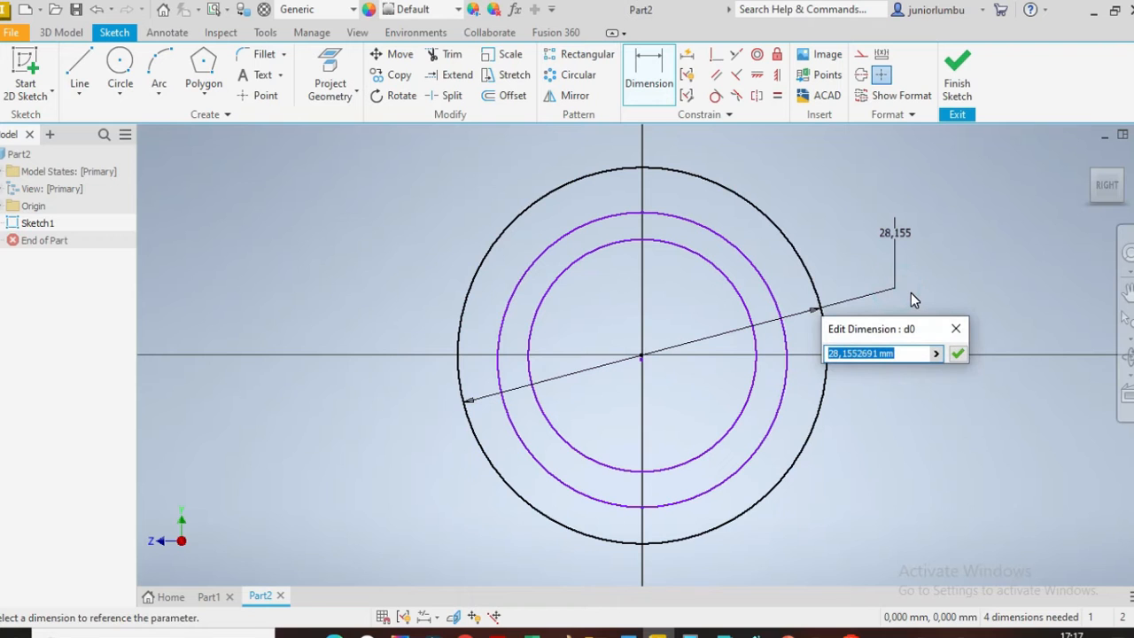
{"action": "type", "text": "140"}
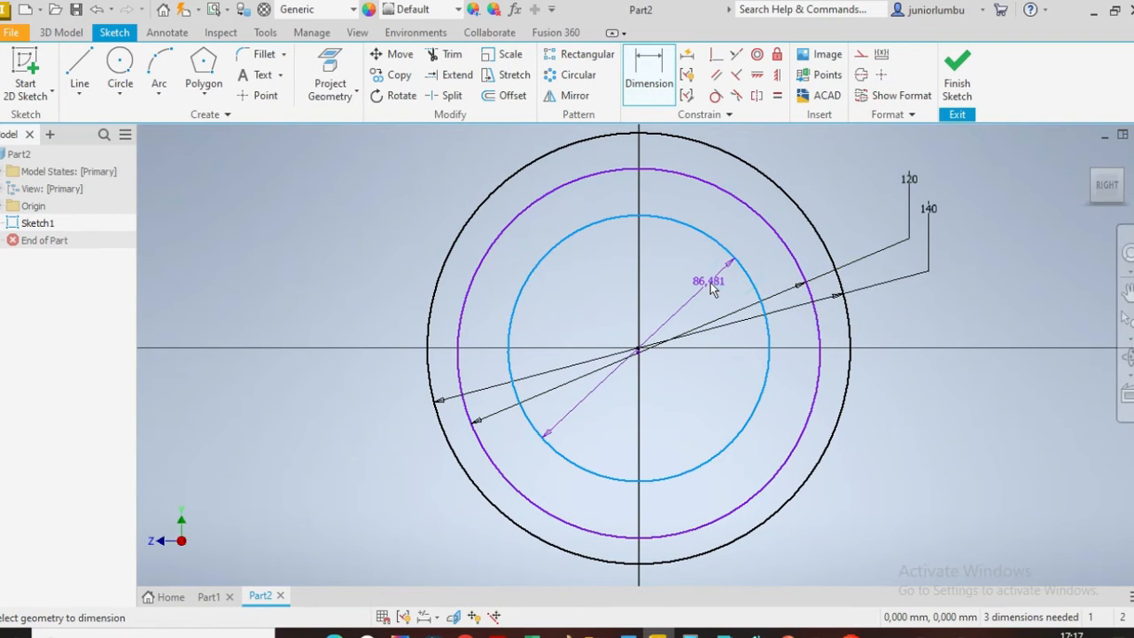
{"action": "type", "text": "100"}
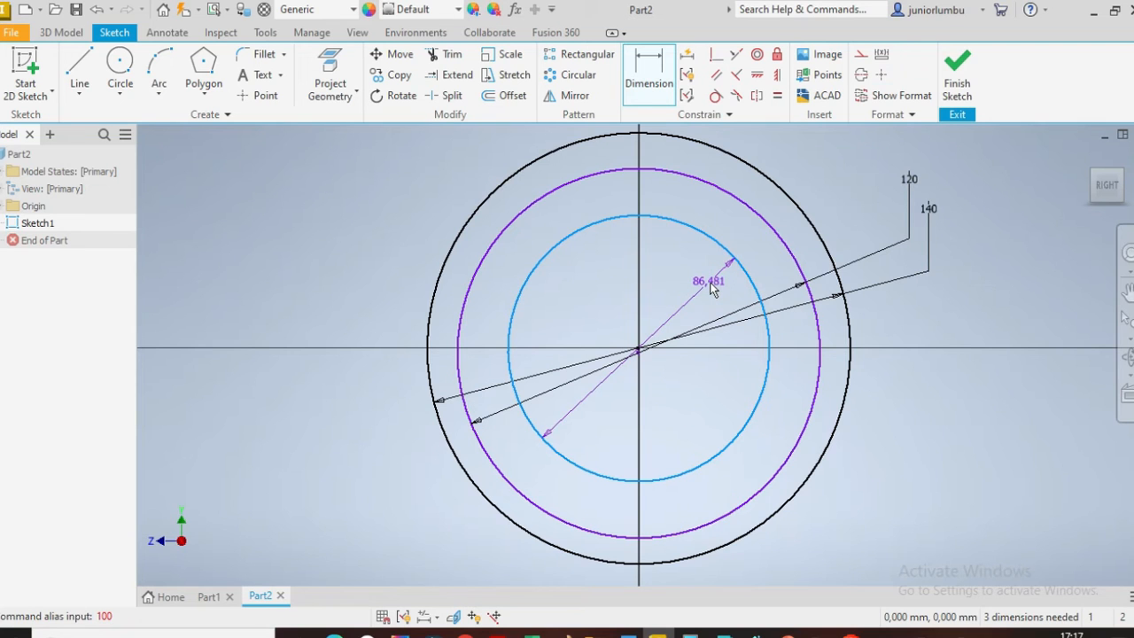
{"action": "double_click", "coordinate": [706, 281]}
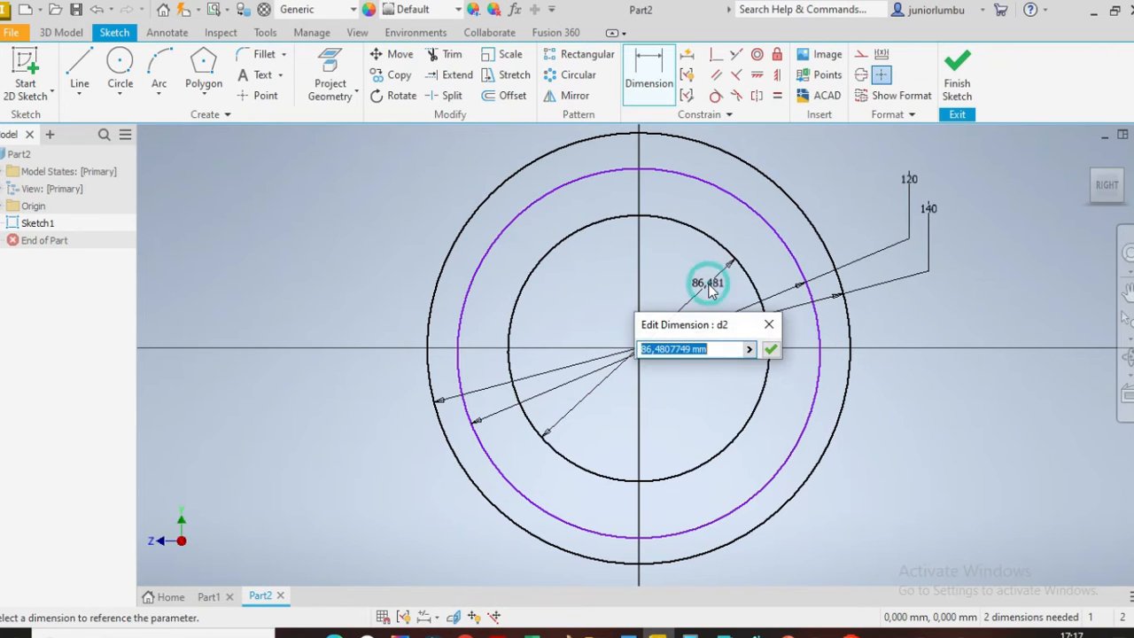
{"action": "type", "text": "100"}
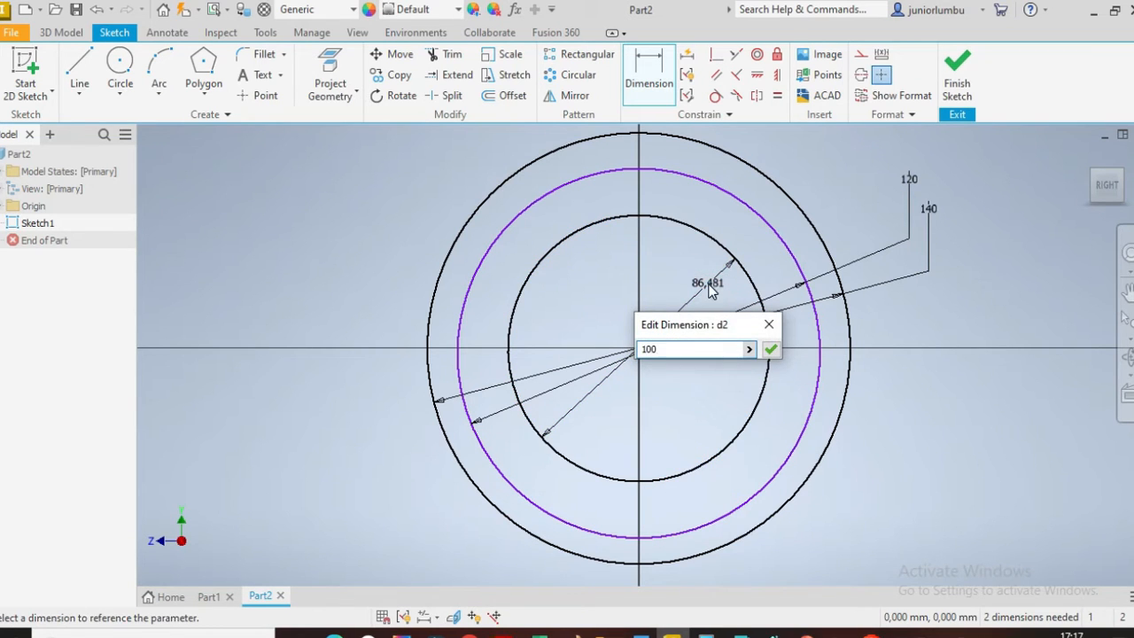
{"action": "left_click", "coordinate": [770, 348]}
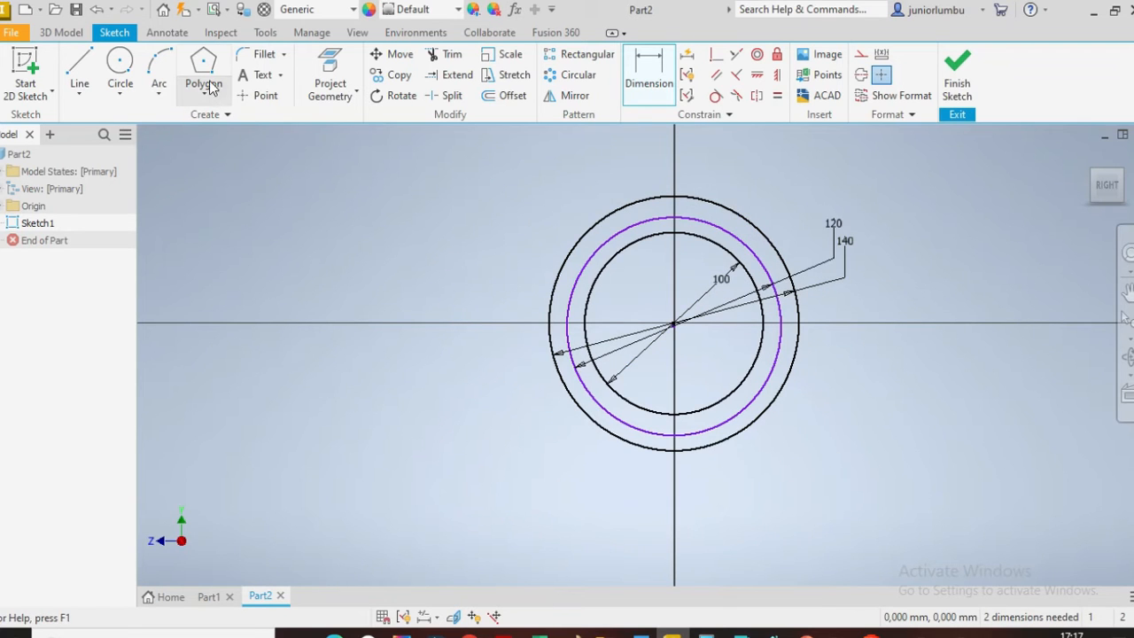
Draw an 11-sided polygon centred at the origin with corners on the 120 mm circle.
{"action": "left_click", "coordinate": [203, 75]}
{"action": "type", "text": "11"}
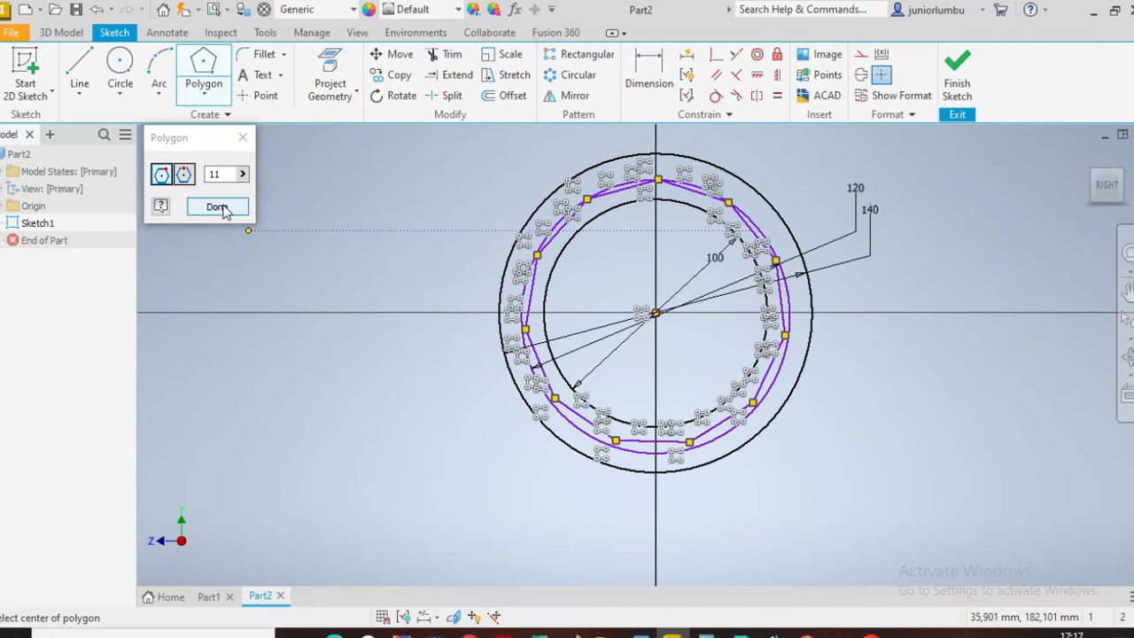
{"action": "left_click", "coordinate": [216, 206]}
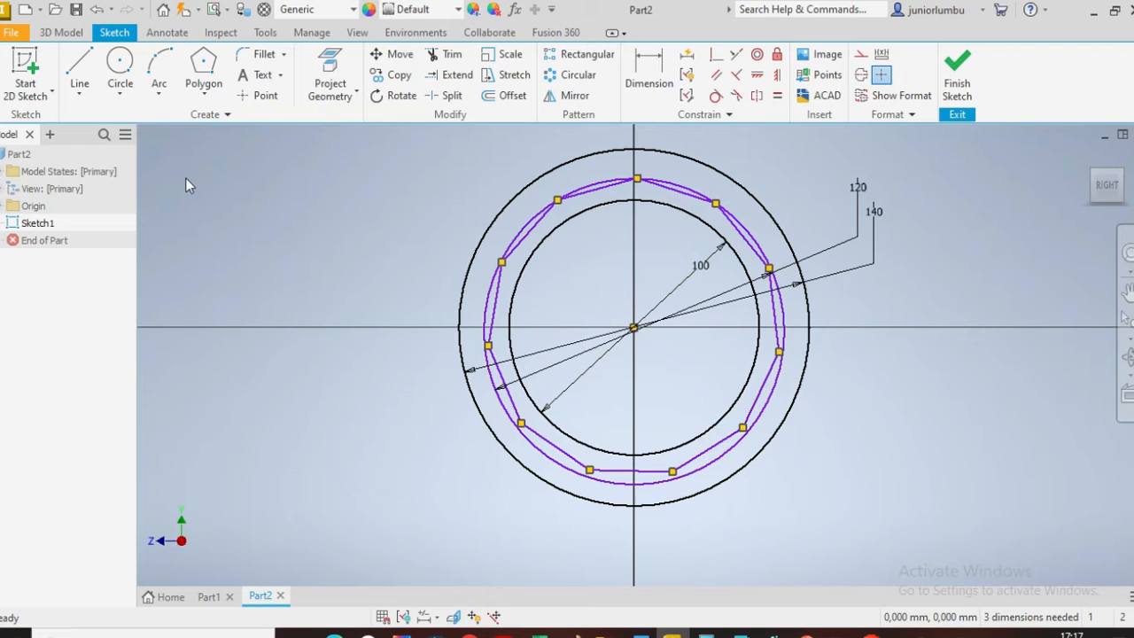
Extrude the ring profile 20 mm as a new solid.
{"action": "left_click", "coordinate": [61, 32]}
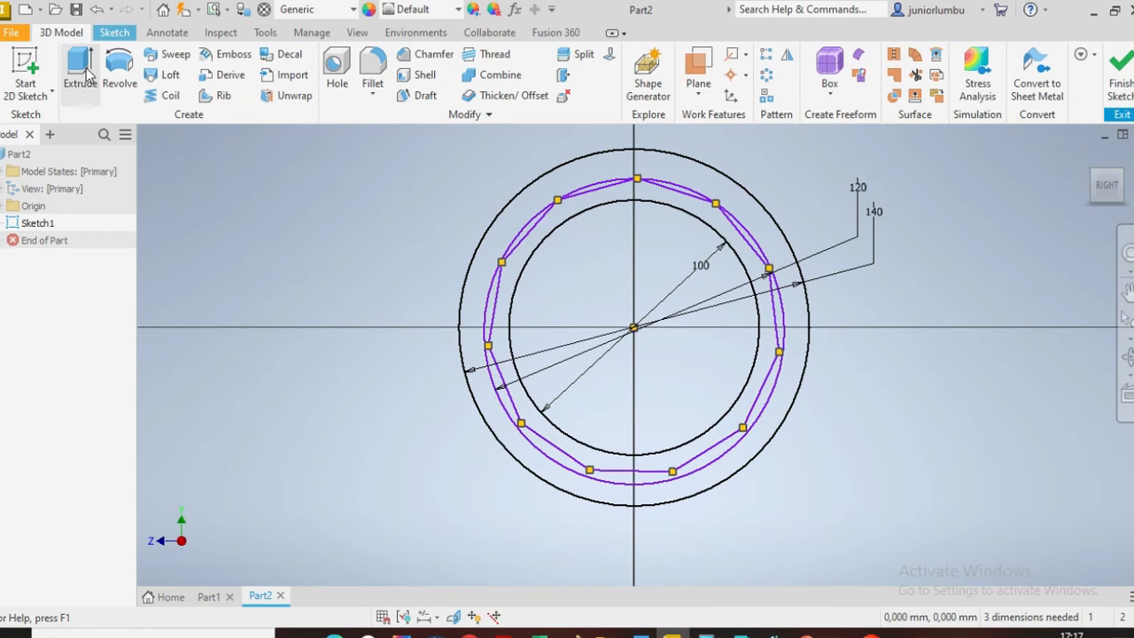
{"action": "left_click", "coordinate": [79, 71]}
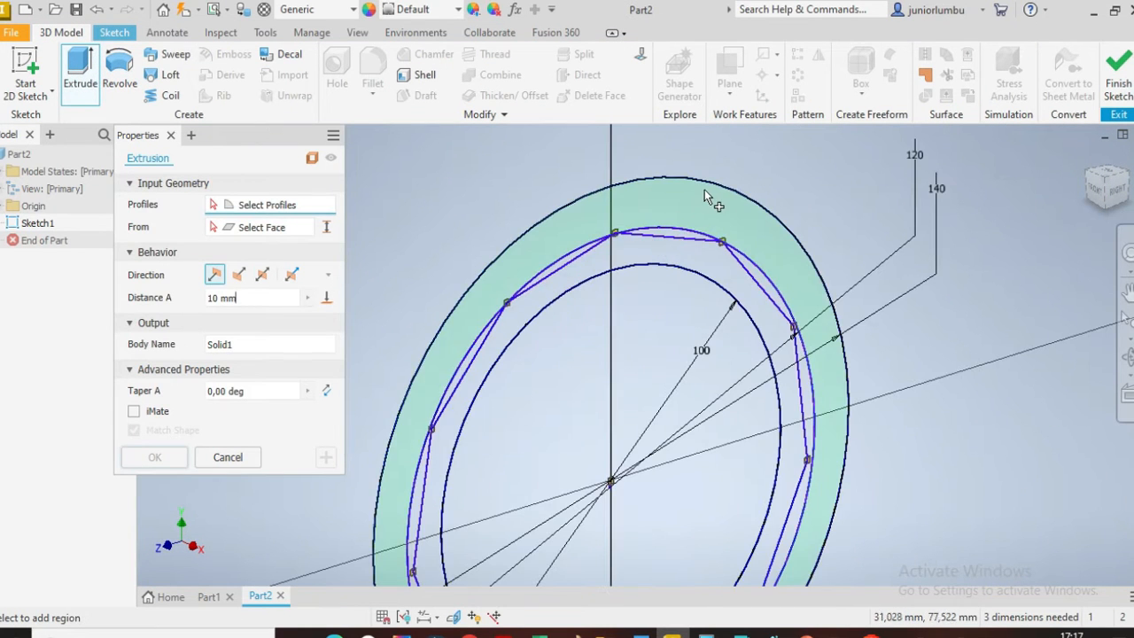
{"action": "left_click", "coordinate": [713, 186]}
{"action": "type", "text": "20"}
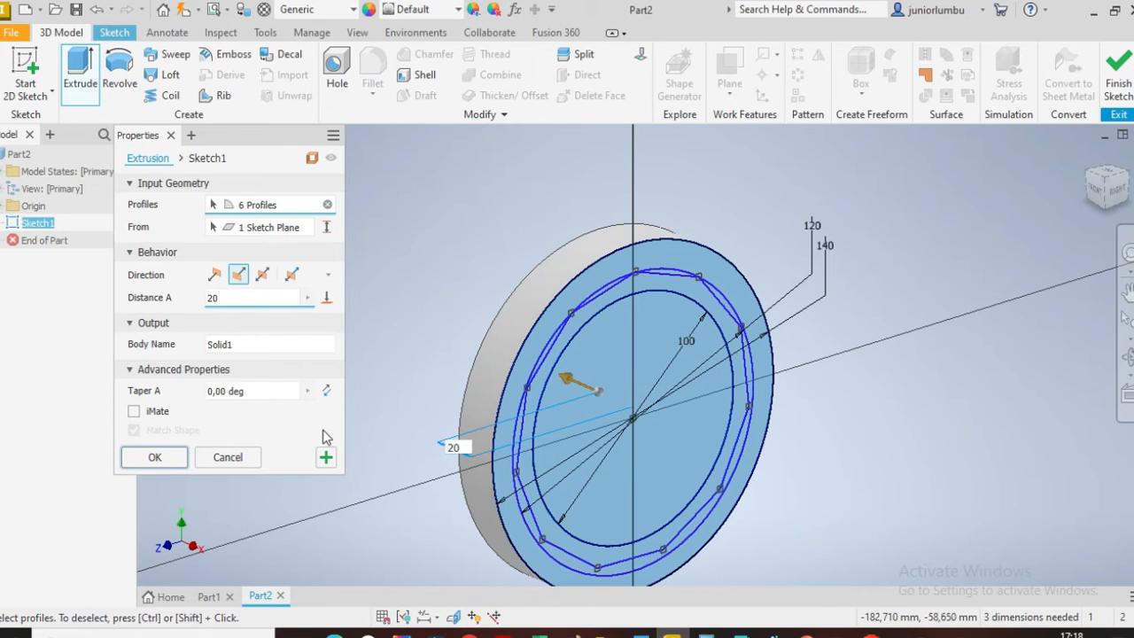
{"action": "mouse_move", "coordinate": [326, 457]}
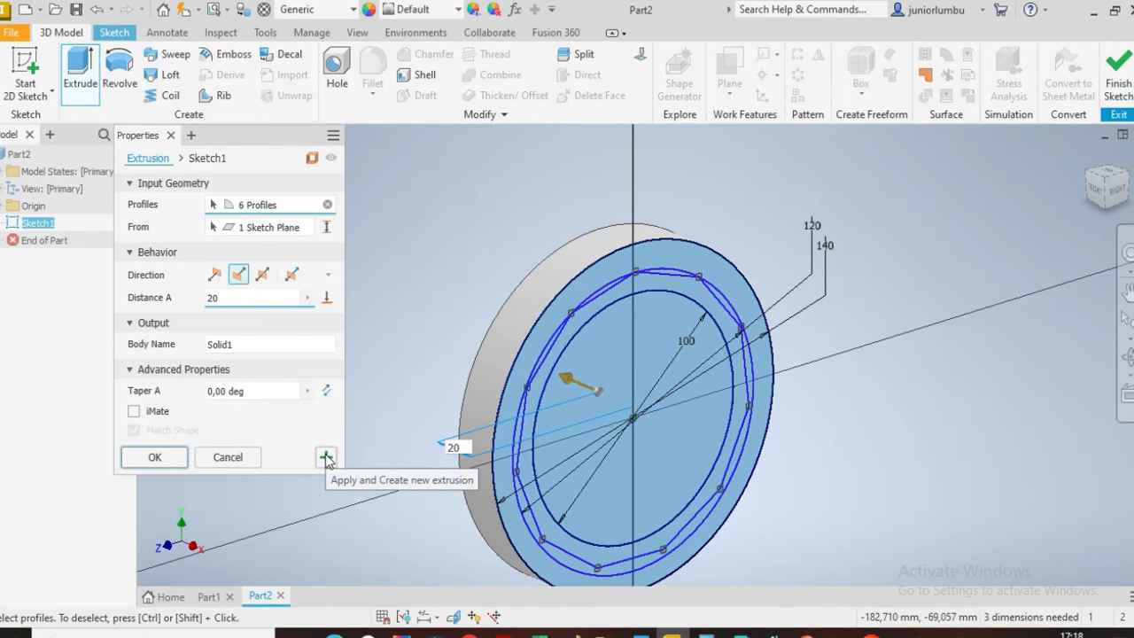
{"action": "left_click", "coordinate": [325, 457]}
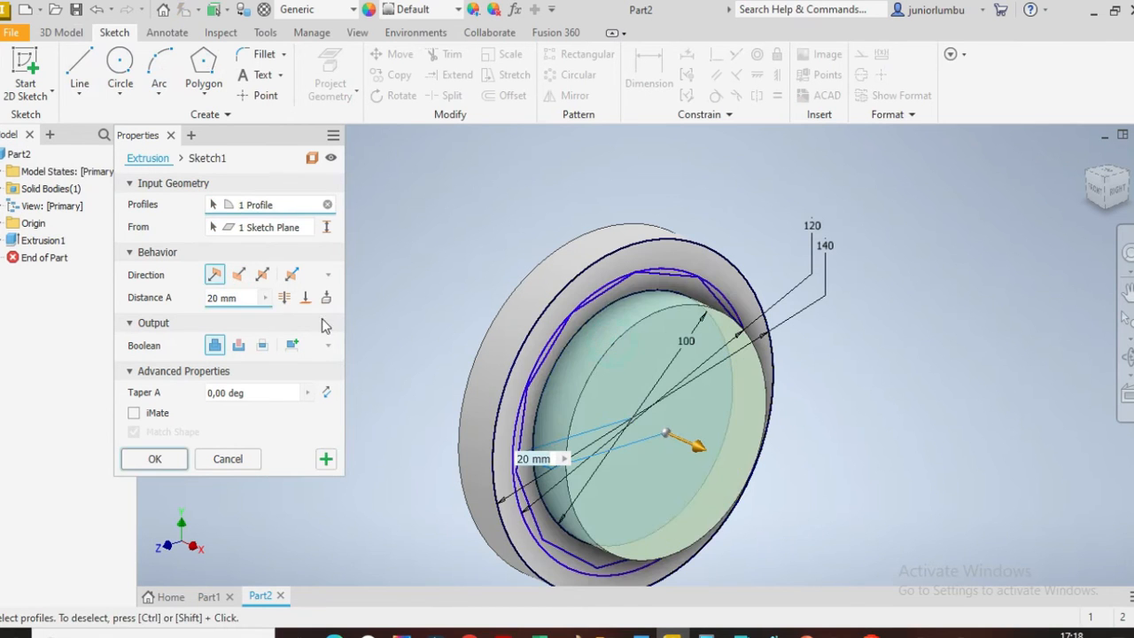
Cut the inner profile with a reversed extrusion to hollow out the ring.
{"action": "left_click", "coordinate": [239, 274]}
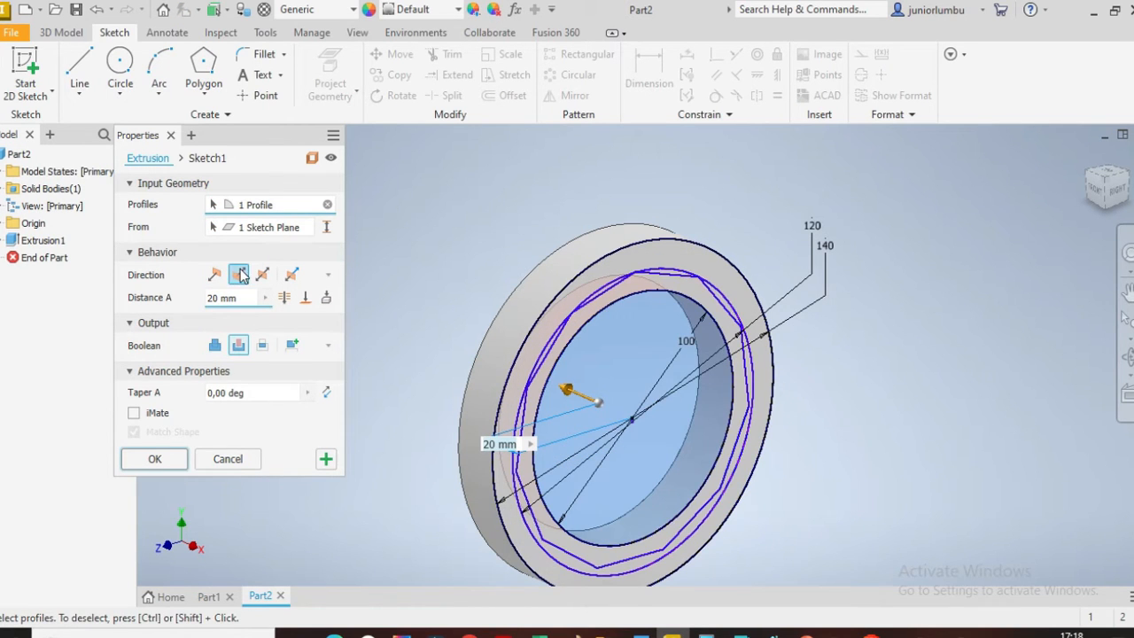
{"action": "left_click", "coordinate": [239, 344]}
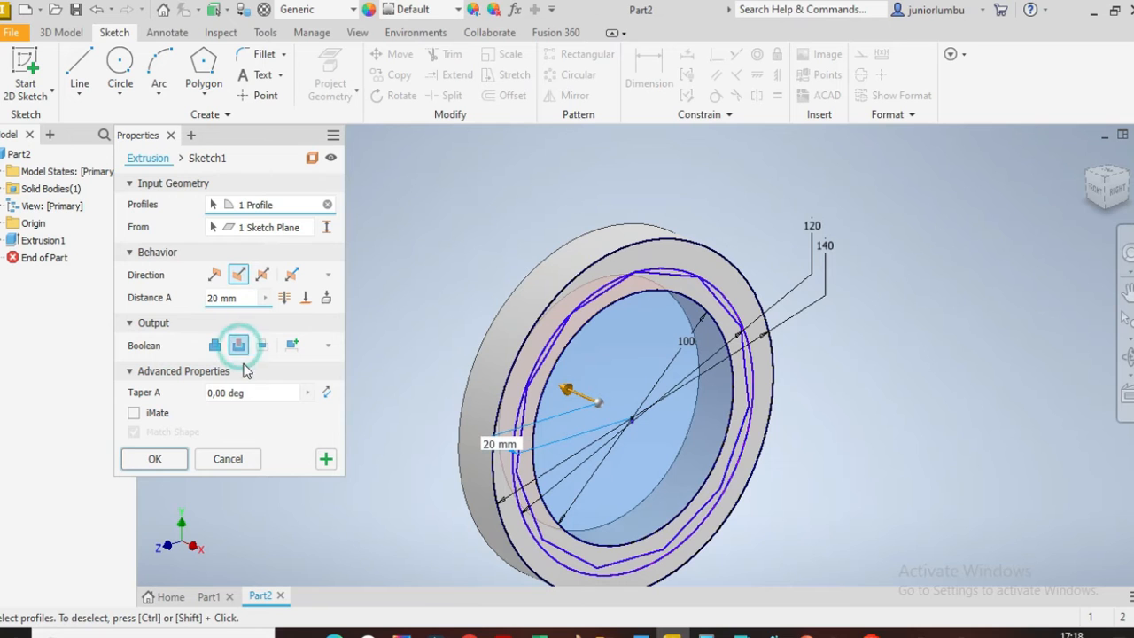
{"action": "left_click", "coordinate": [155, 458]}
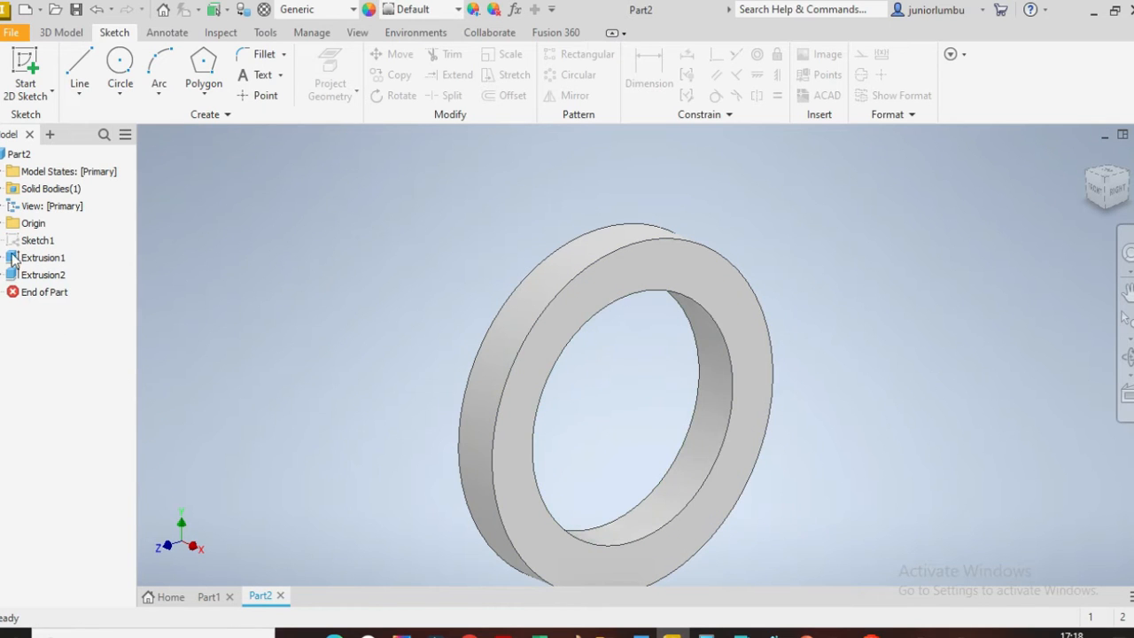
Make Sketch1 visible again from Extrusion1's context menu.
{"action": "right_click", "coordinate": [37, 240]}
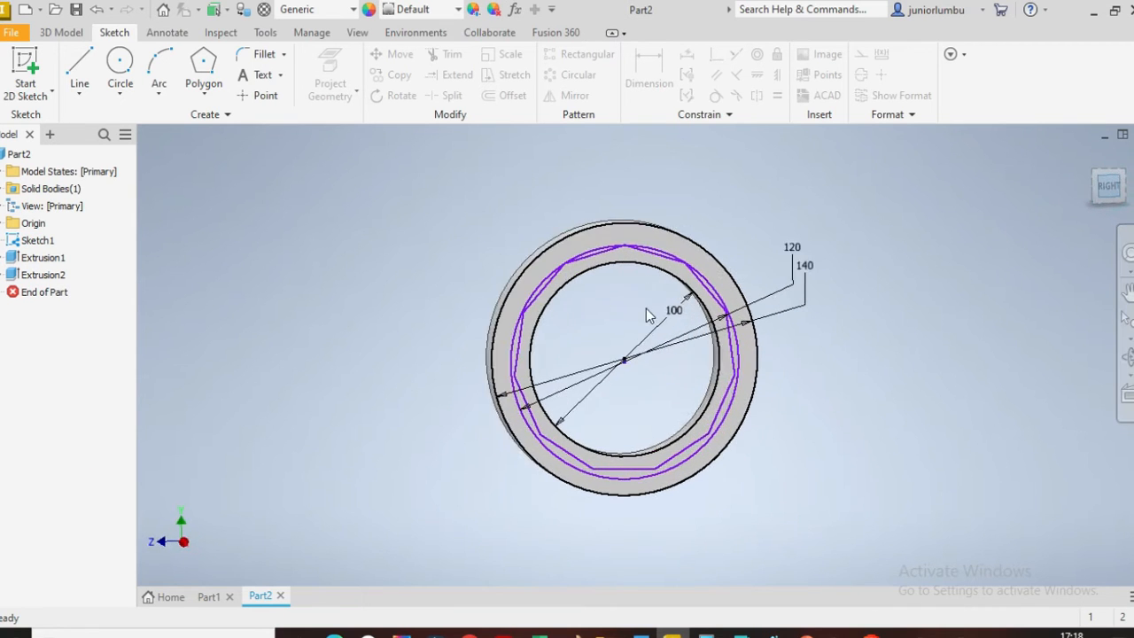
{"action": "left_click", "coordinate": [60, 32]}
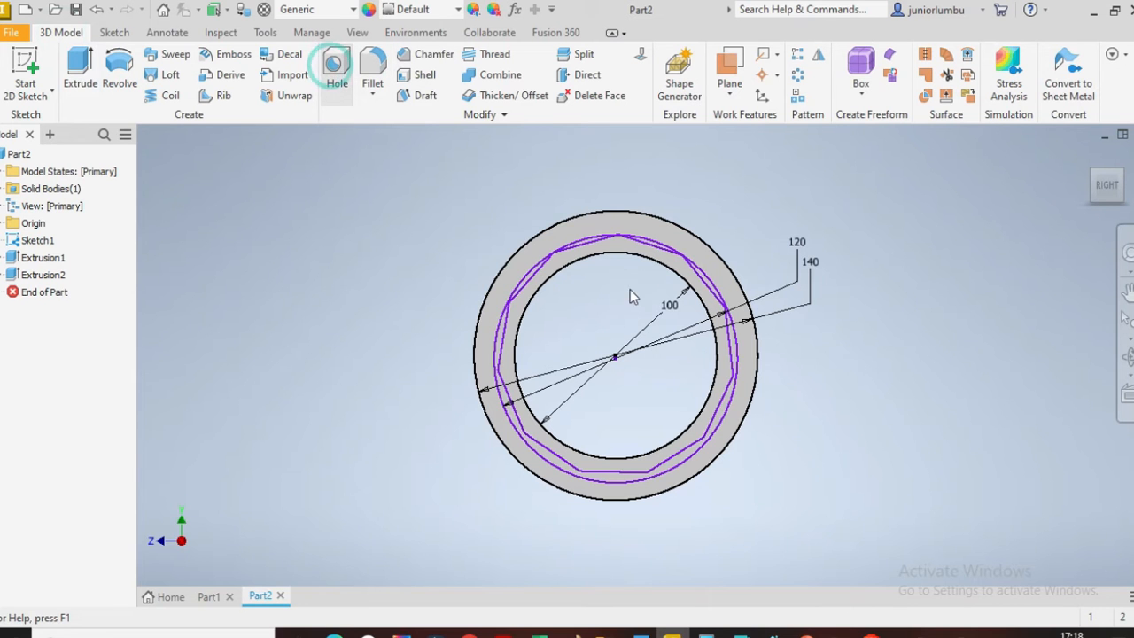
Place a hole at the polygon-corner sketch point and choose the Counterbore type.
{"action": "left_click", "coordinate": [336, 66]}
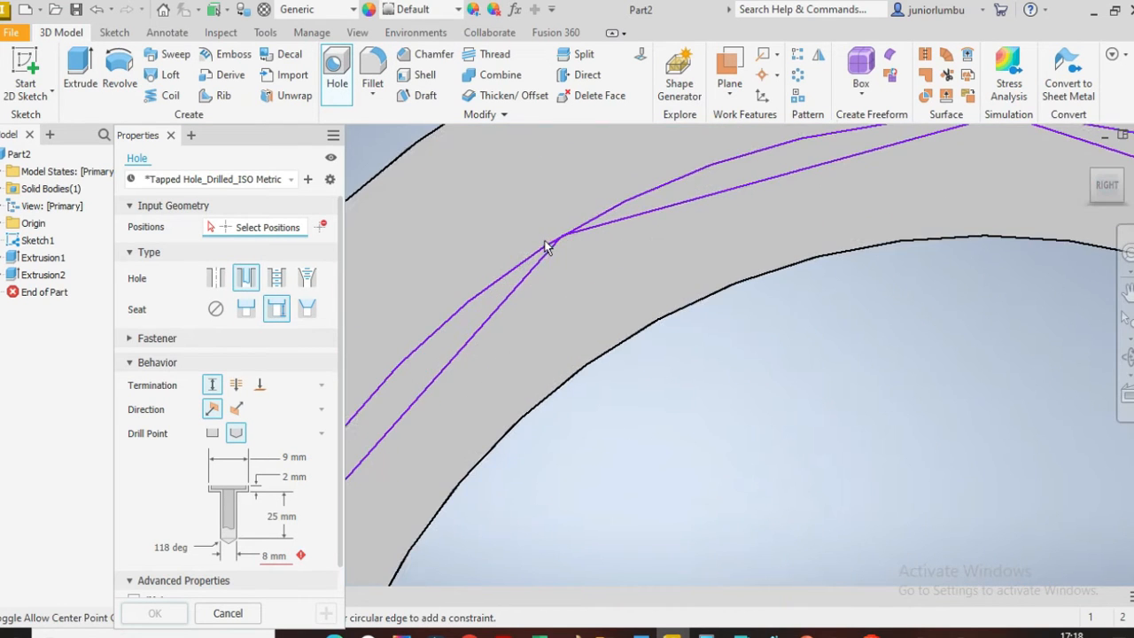
{"action": "left_click", "coordinate": [554, 244]}
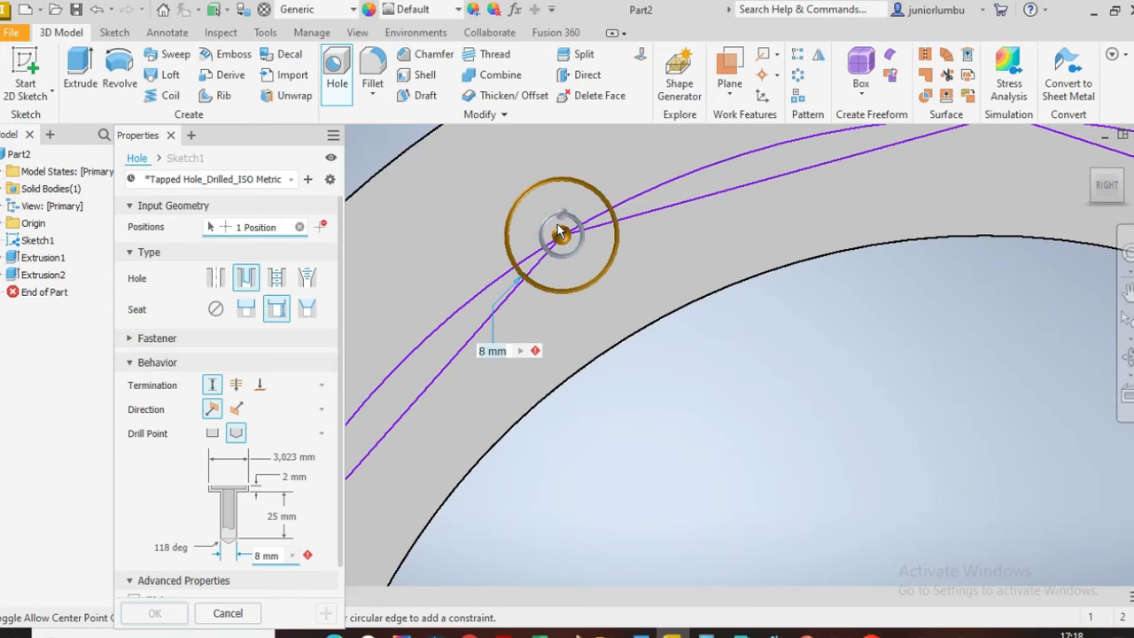
{"action": "left_click", "coordinate": [276, 309]}
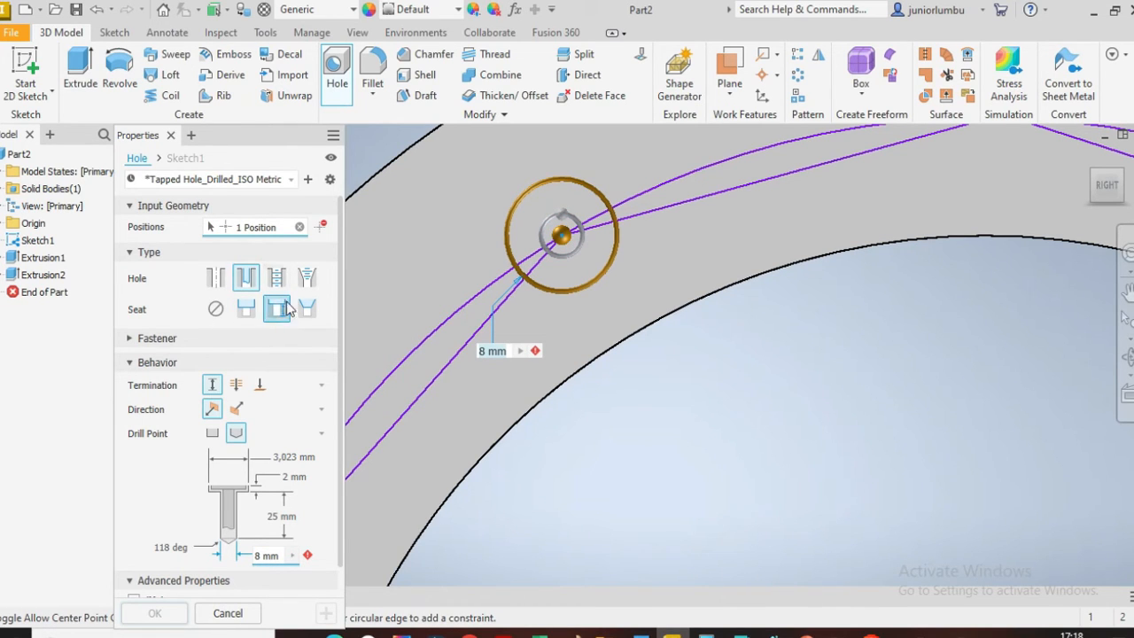
{"action": "left_click", "coordinate": [129, 253]}
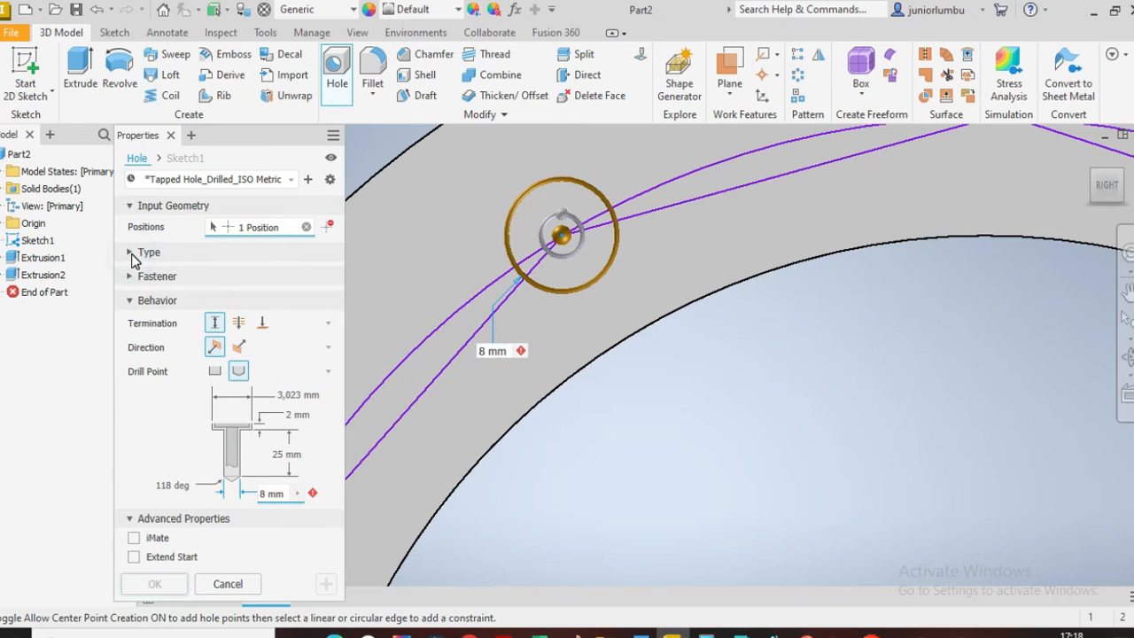
{"action": "left_click", "coordinate": [129, 300]}
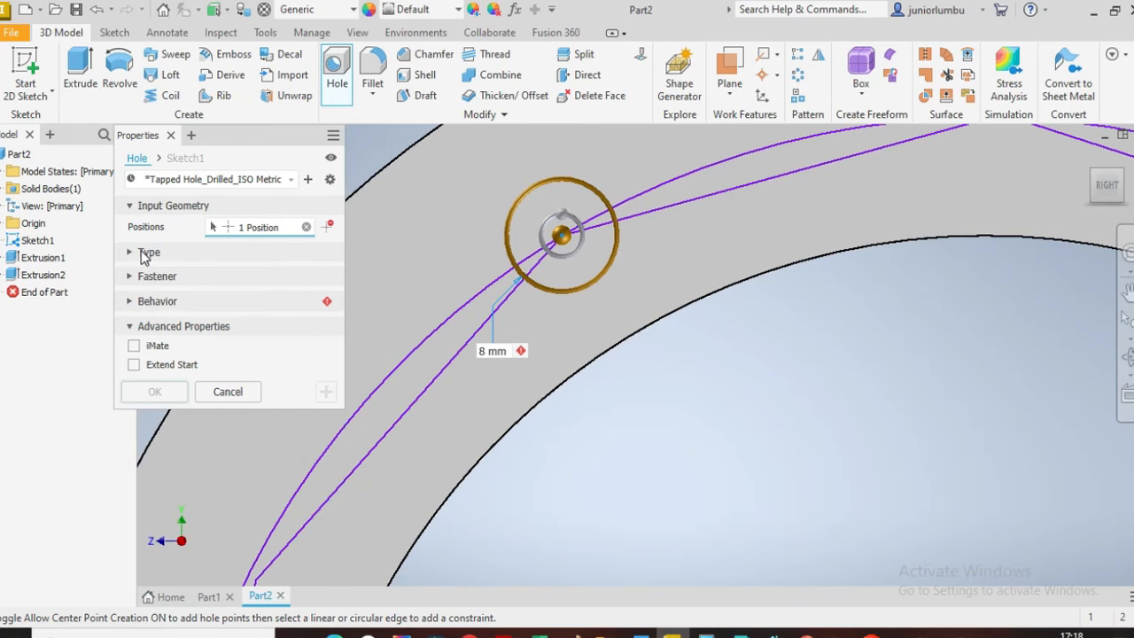
{"action": "left_click", "coordinate": [148, 253]}
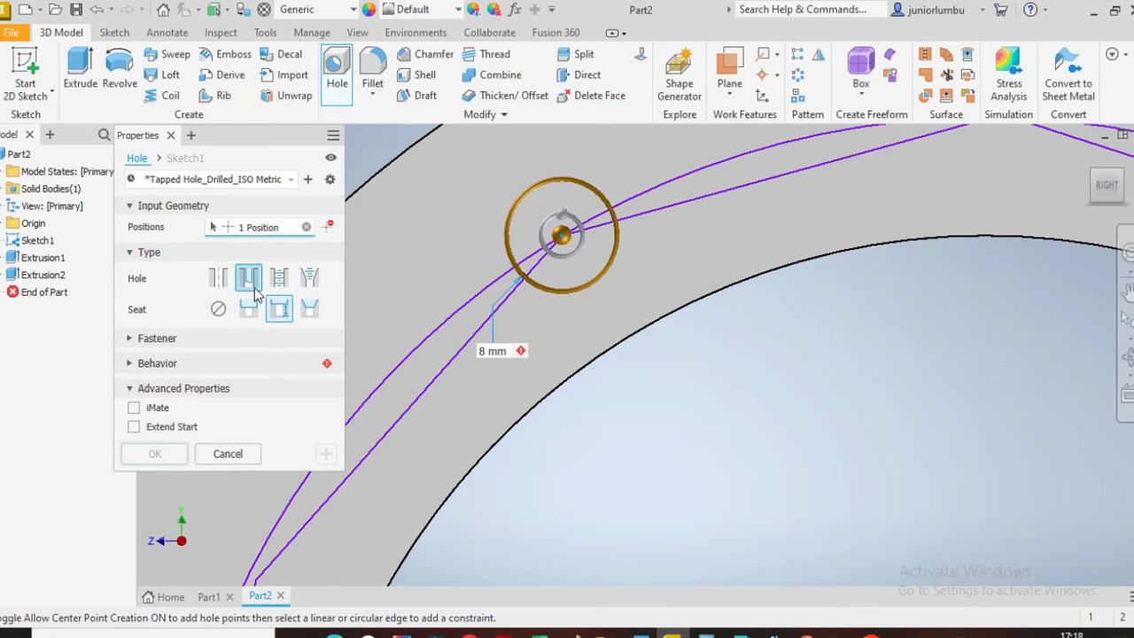
{"action": "left_click", "coordinate": [248, 277]}
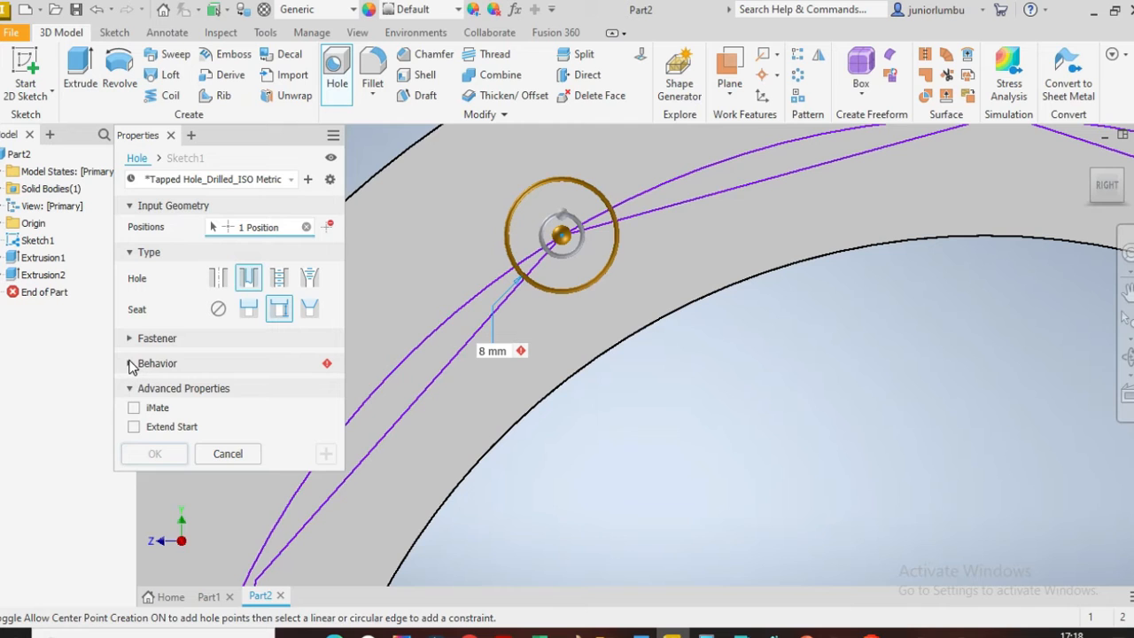
Set 15 mm counterbore, 5 mm deep, 8 mm drill, 25 mm depth, and create the hole.
{"action": "left_click", "coordinate": [157, 363]}
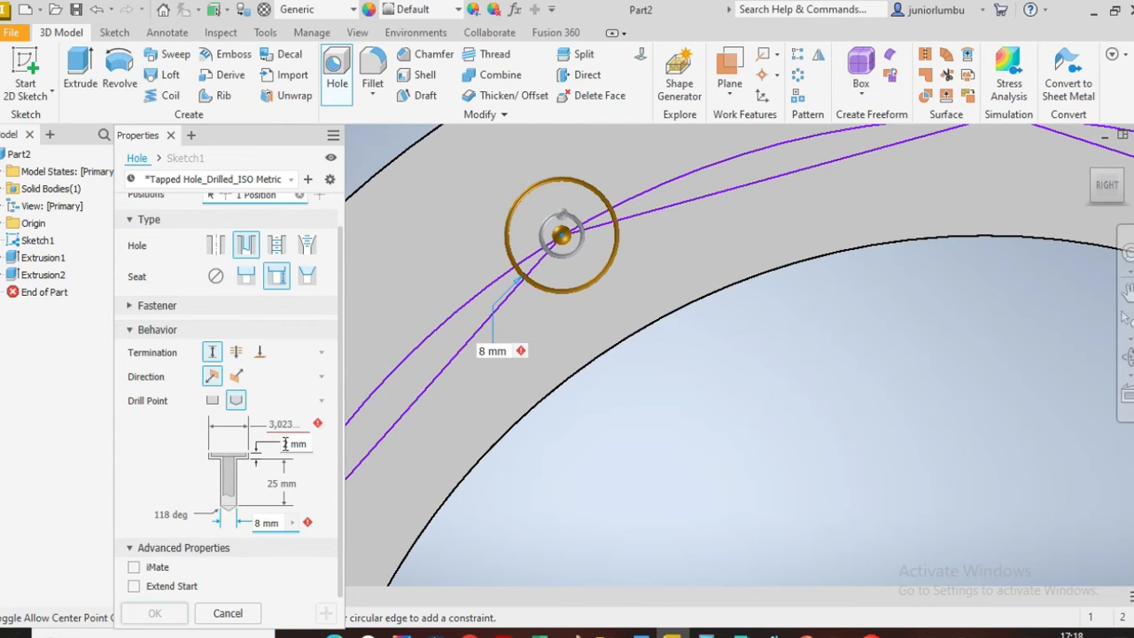
{"action": "left_click", "coordinate": [236, 400]}
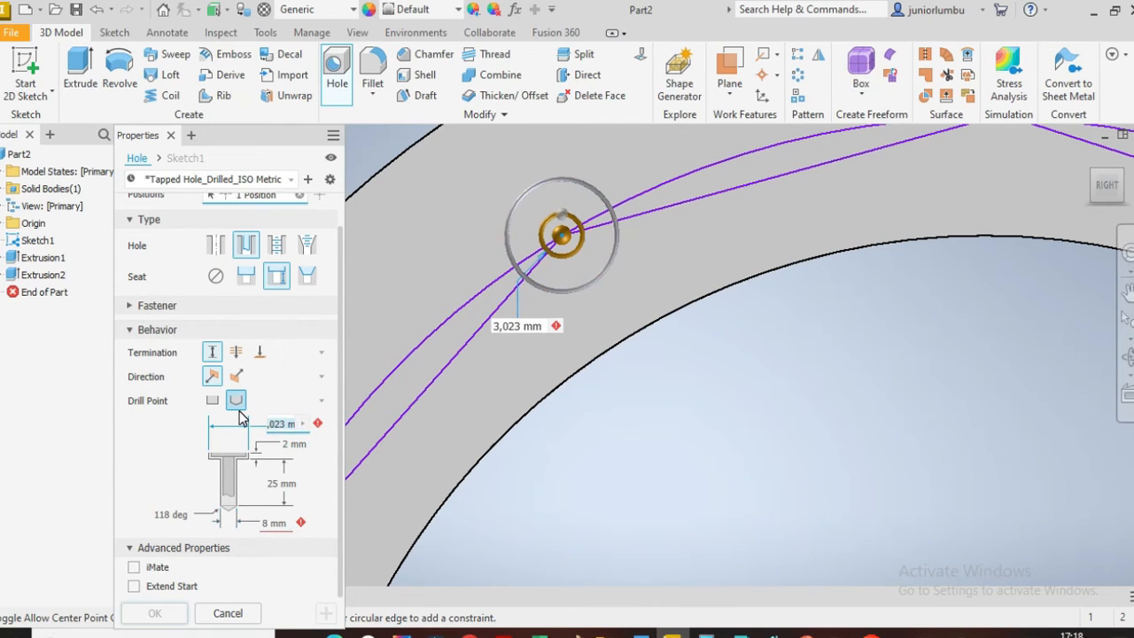
{"action": "type", "text": "15"}
{"action": "left_click", "coordinate": [287, 444]}
{"action": "type", "text": "5"}
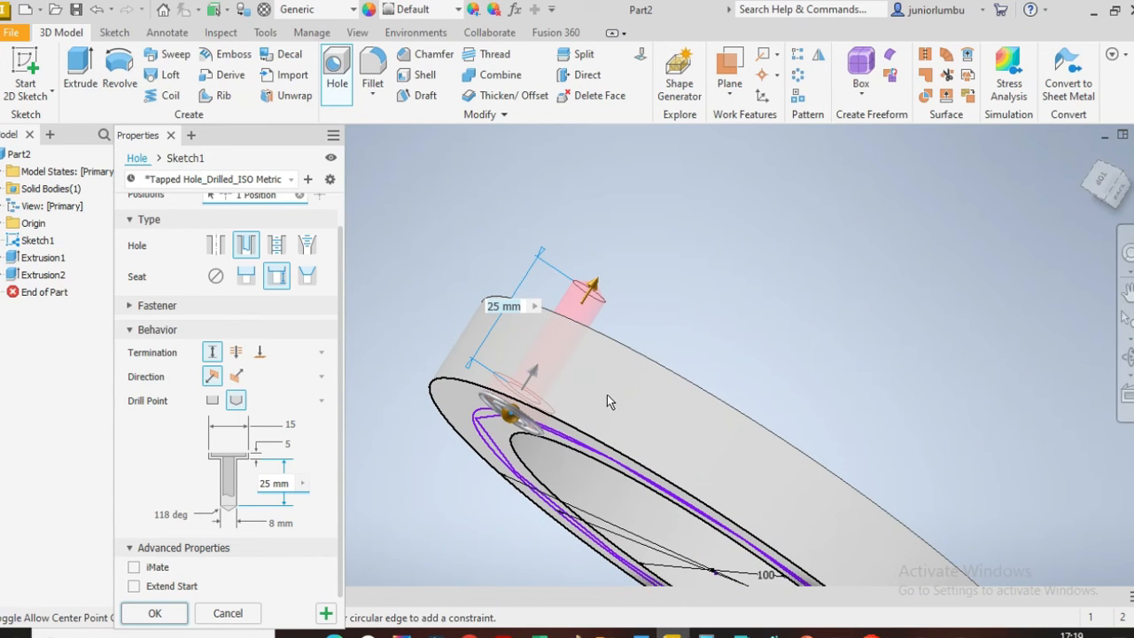
{"action": "mouse_move", "coordinate": [251, 525]}
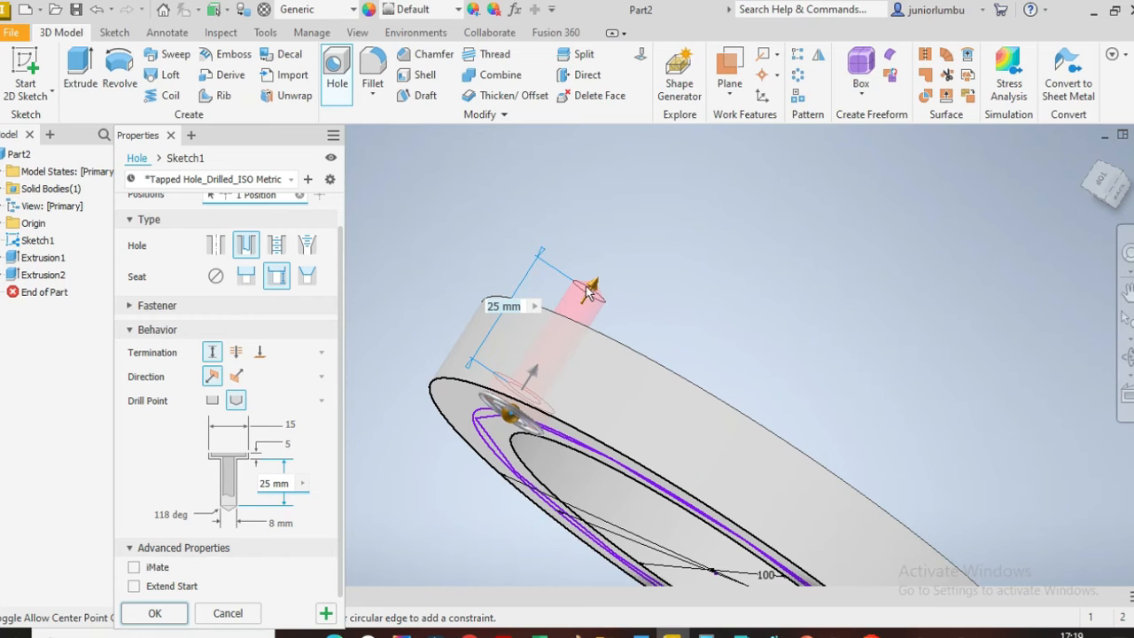
{"action": "mouse_move", "coordinate": [601, 382]}
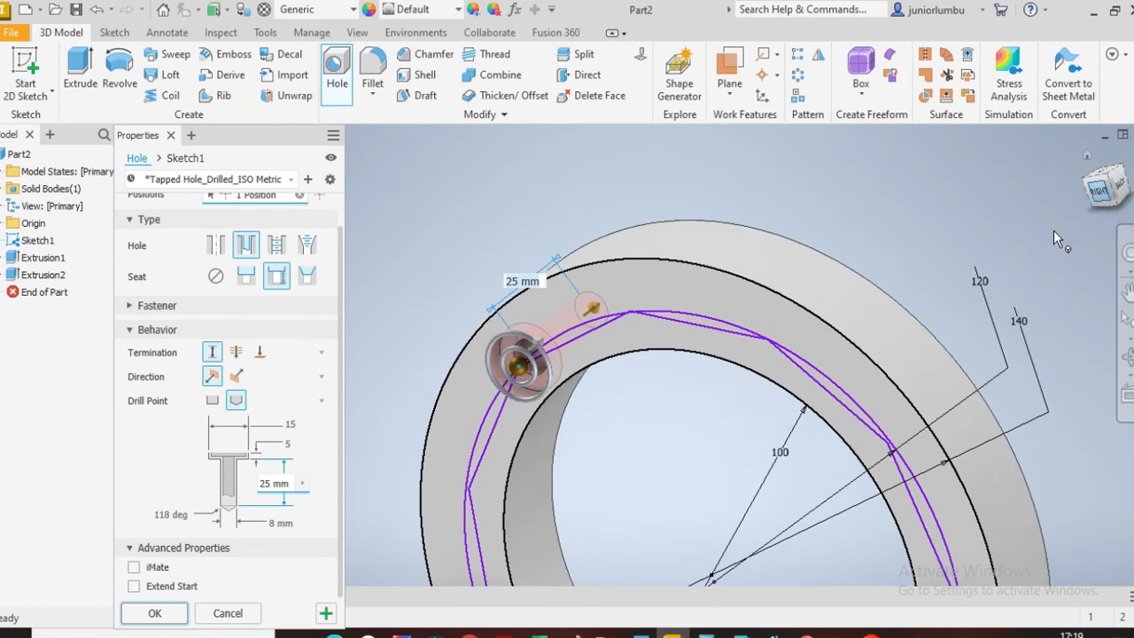
{"action": "left_click", "coordinate": [154, 614]}
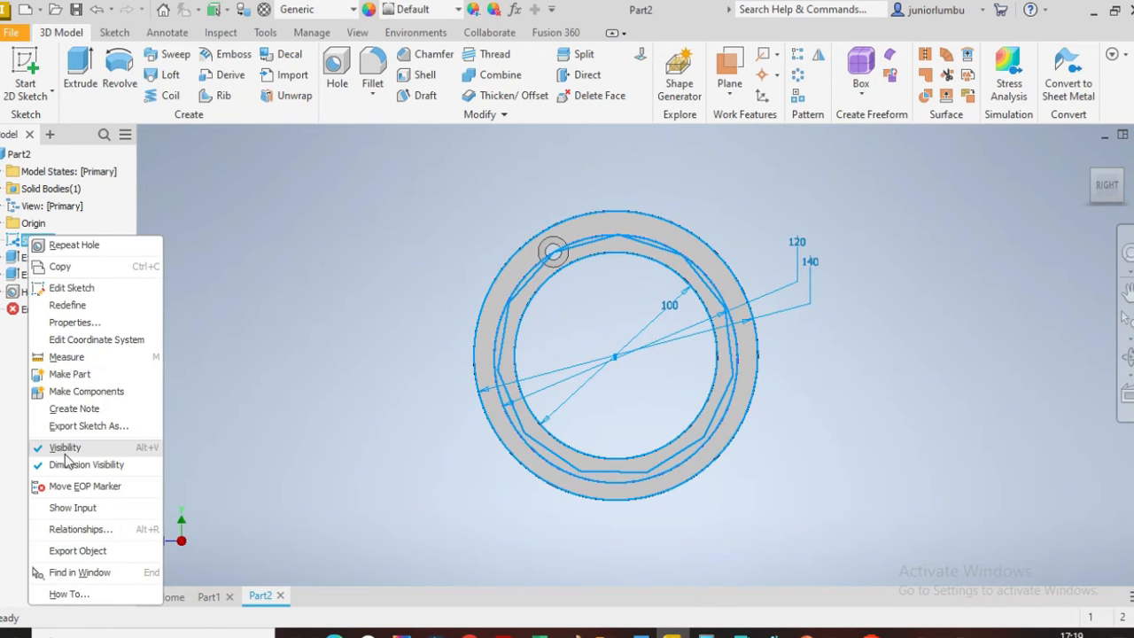
Hide Sketch1's lines on the ring.
{"action": "left_click", "coordinate": [65, 446]}
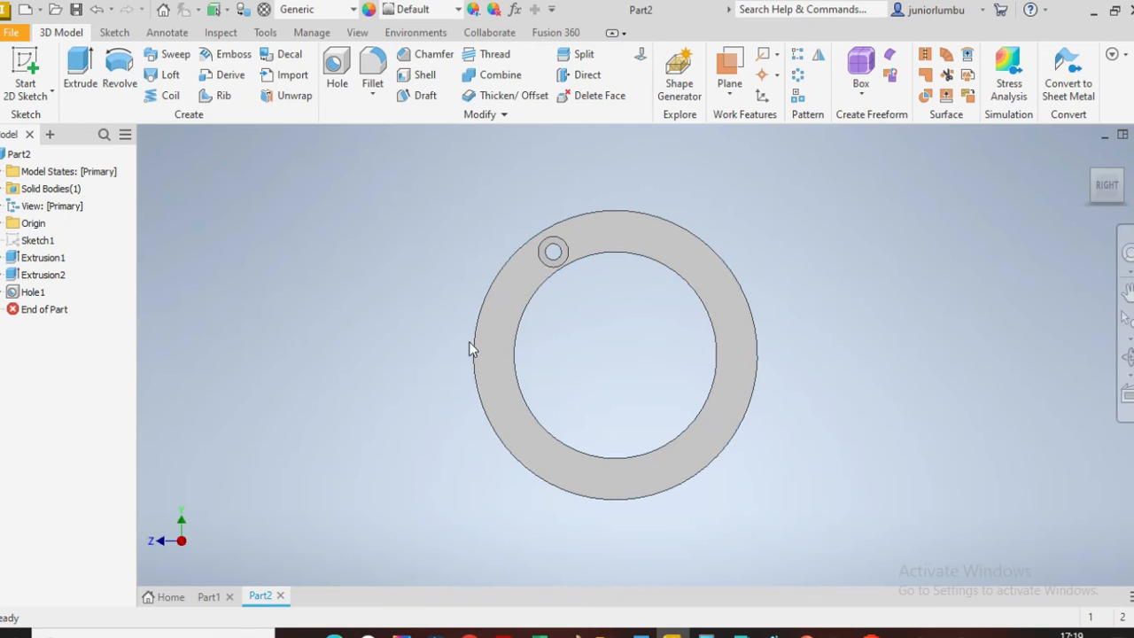
{"action": "left_click", "coordinate": [797, 74]}
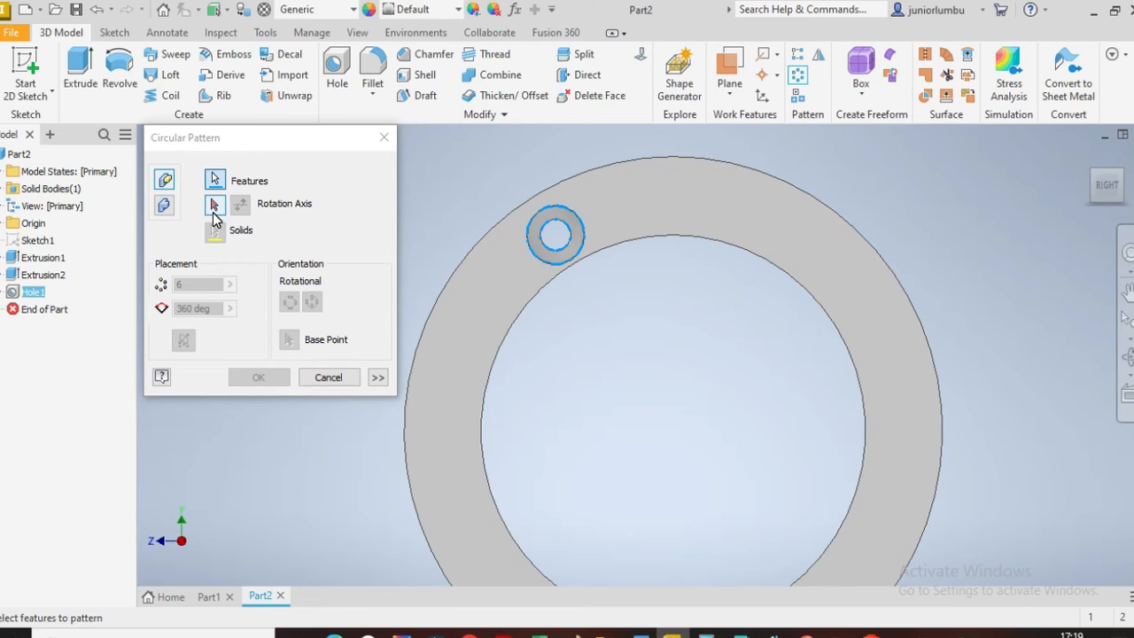
Circular-pattern Hole1 around an origin axis: 11 occurrences over 360 degrees.
{"action": "left_click", "coordinate": [214, 204]}
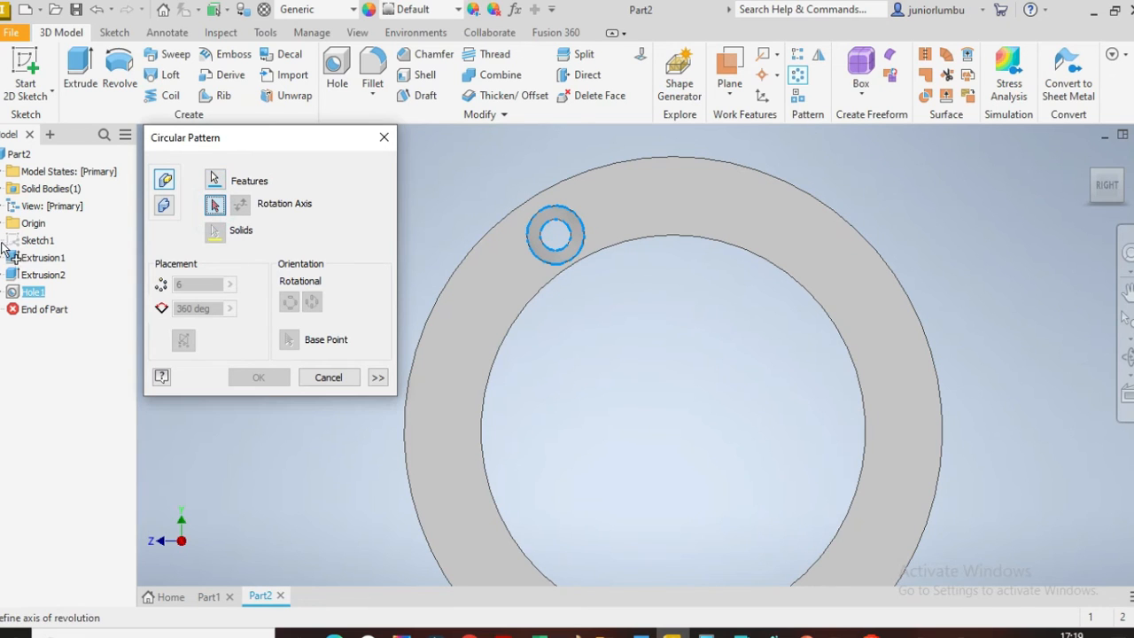
{"action": "left_click", "coordinate": [43, 308]}
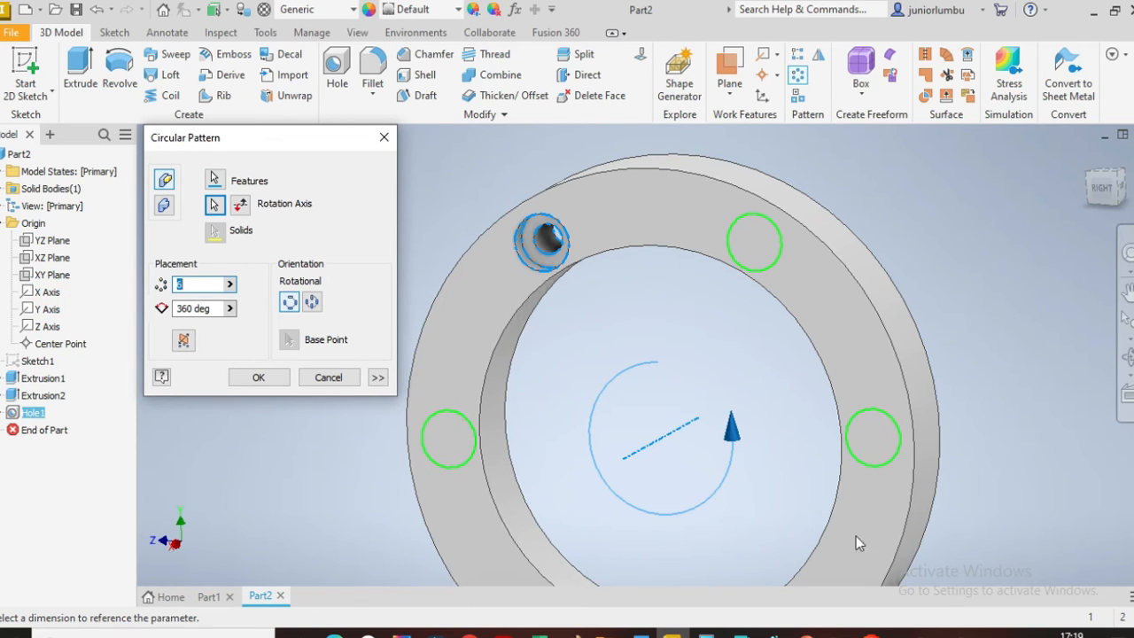
{"action": "left_click", "coordinate": [195, 283]}
{"action": "type", "text": "11"}
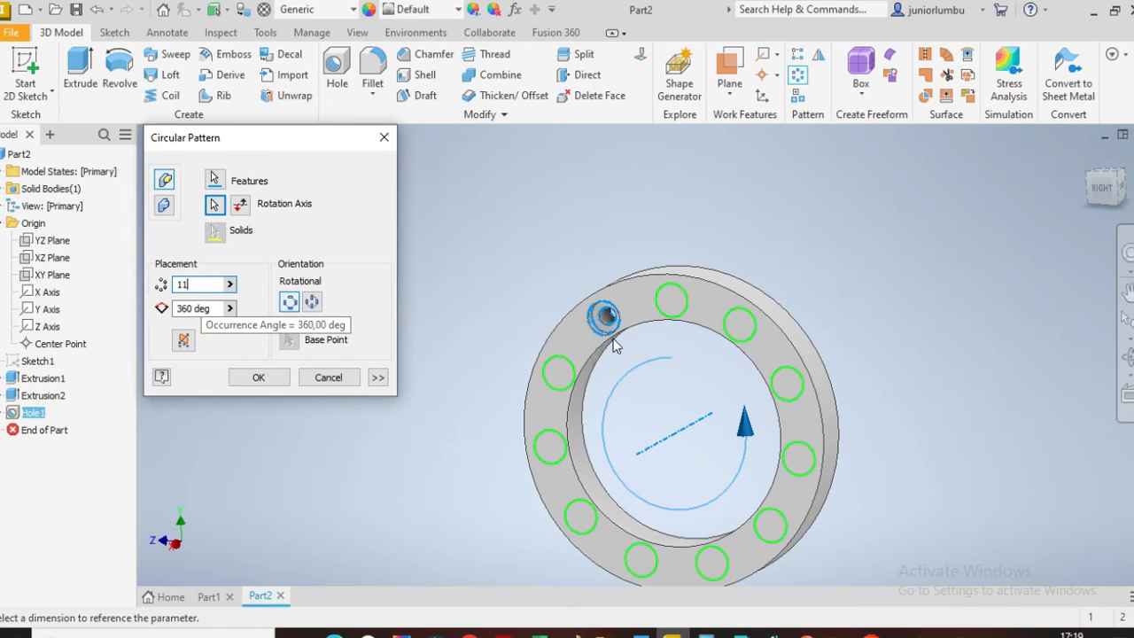
{"action": "left_click", "coordinate": [258, 377]}
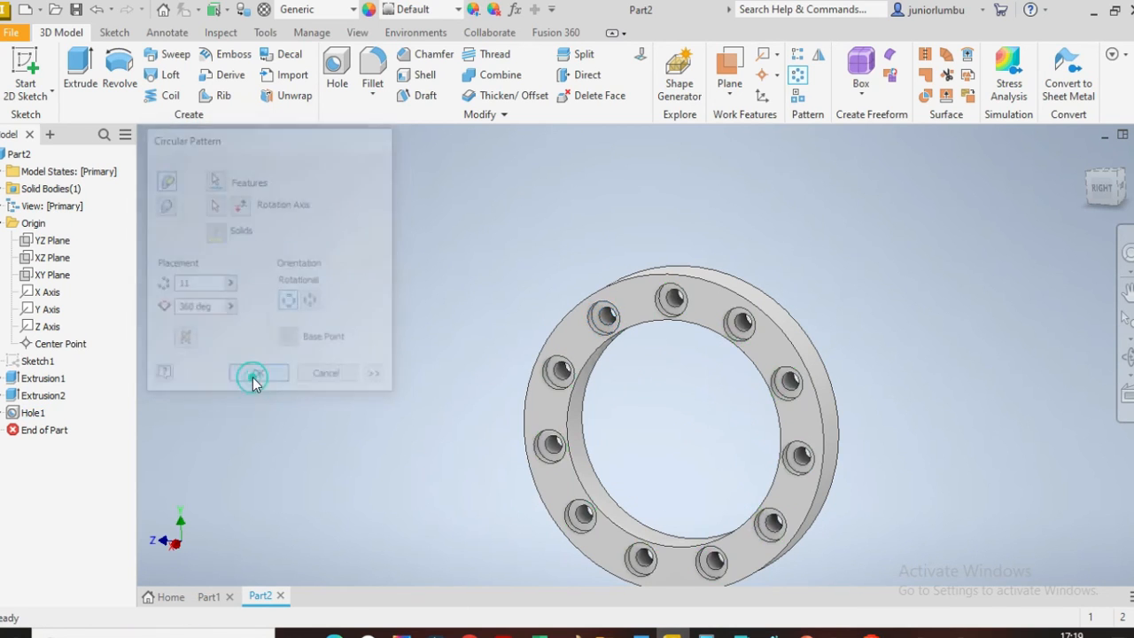
{"action": "left_click", "coordinate": [253, 373]}
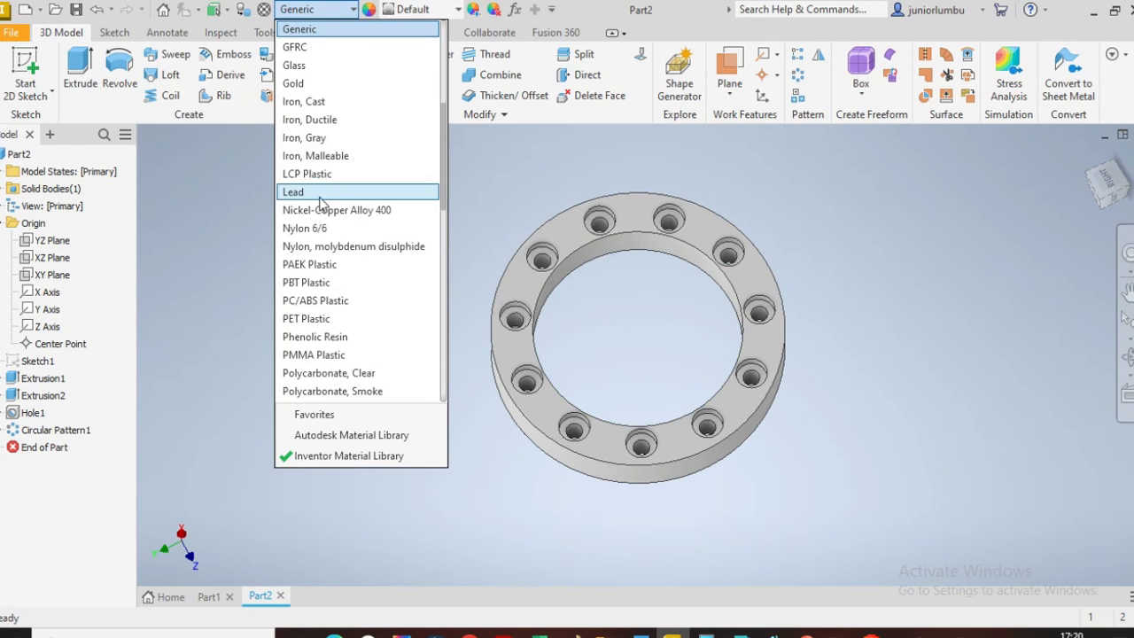
Apply Steel, Carbon as the ring's material.
{"action": "scroll", "scroll_direction": "down", "scroll_amount": 3}
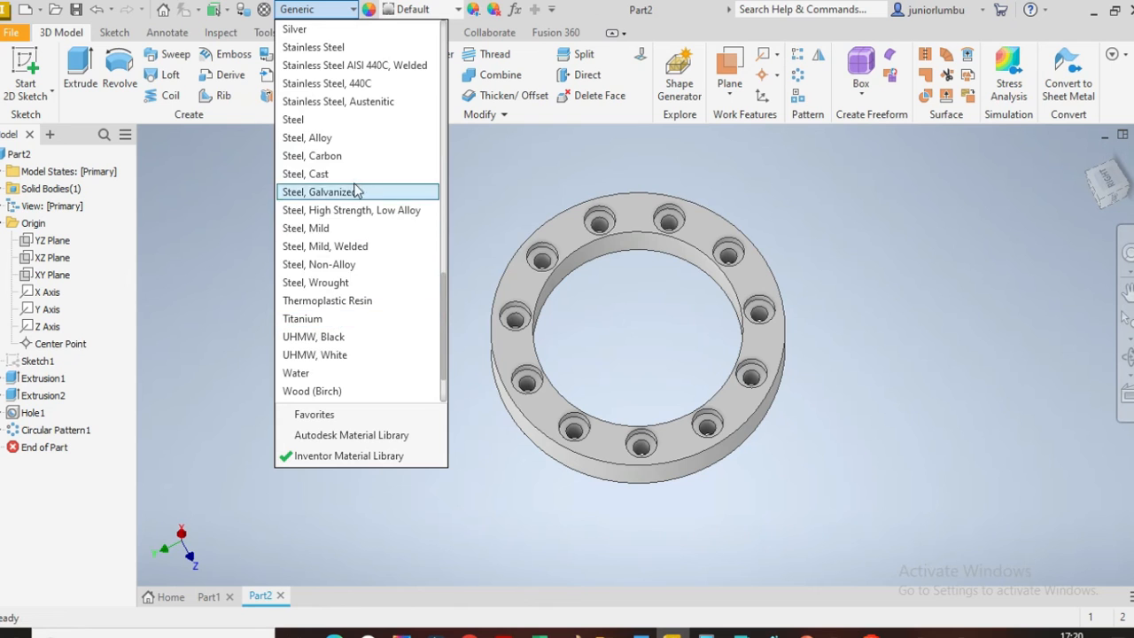
{"action": "left_click", "coordinate": [312, 155]}
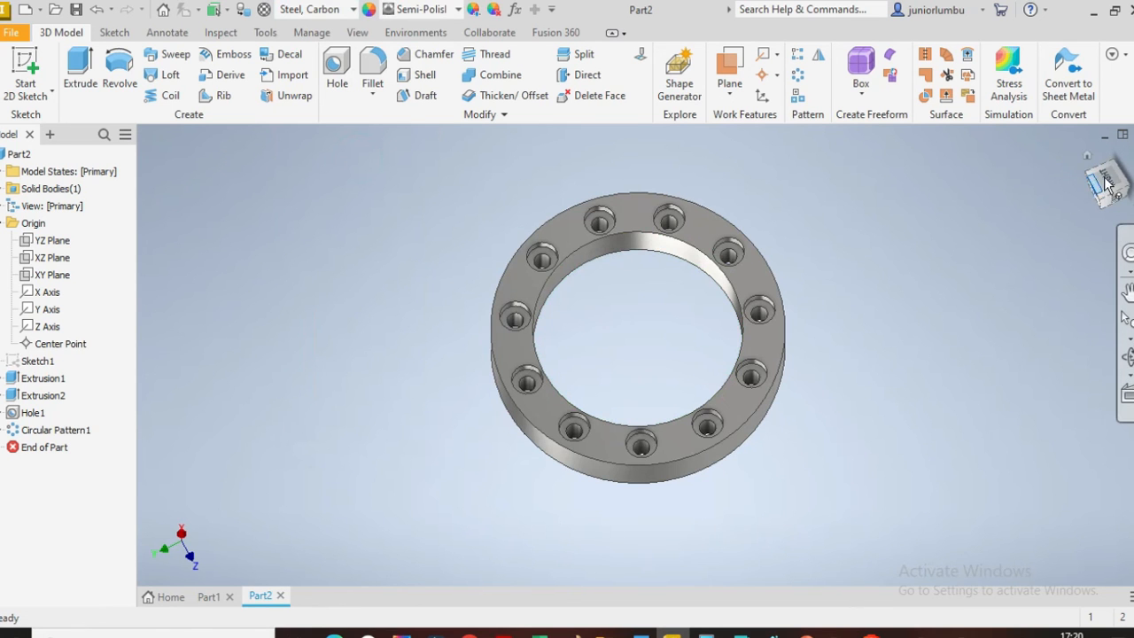